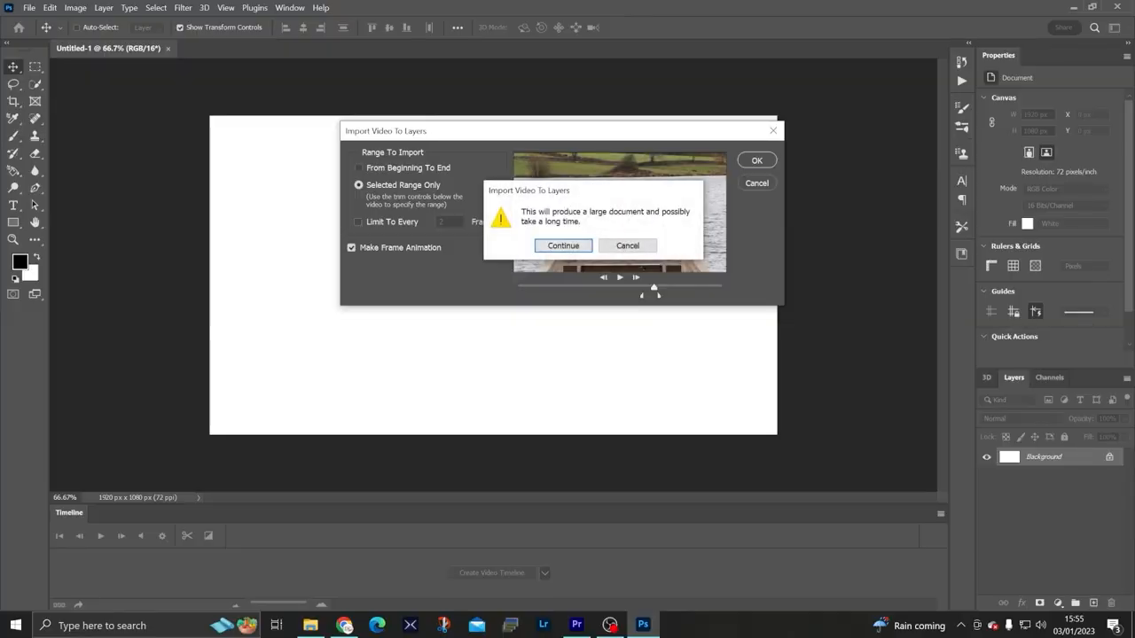
Continue past the large-document warning to import the selected video range as layers
left_click(628, 244)
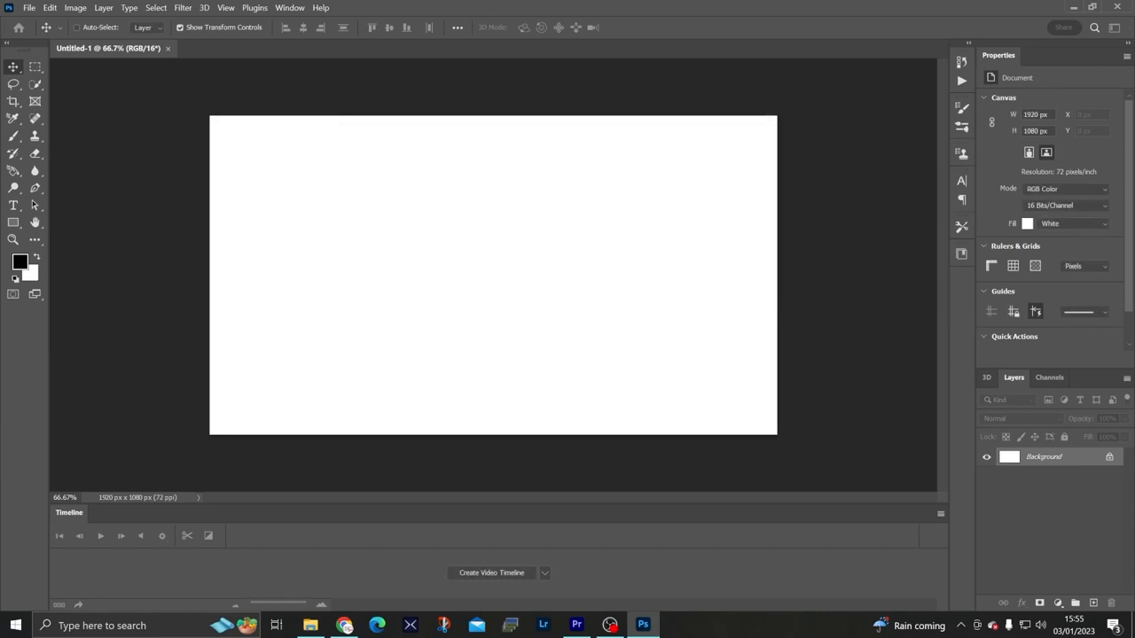